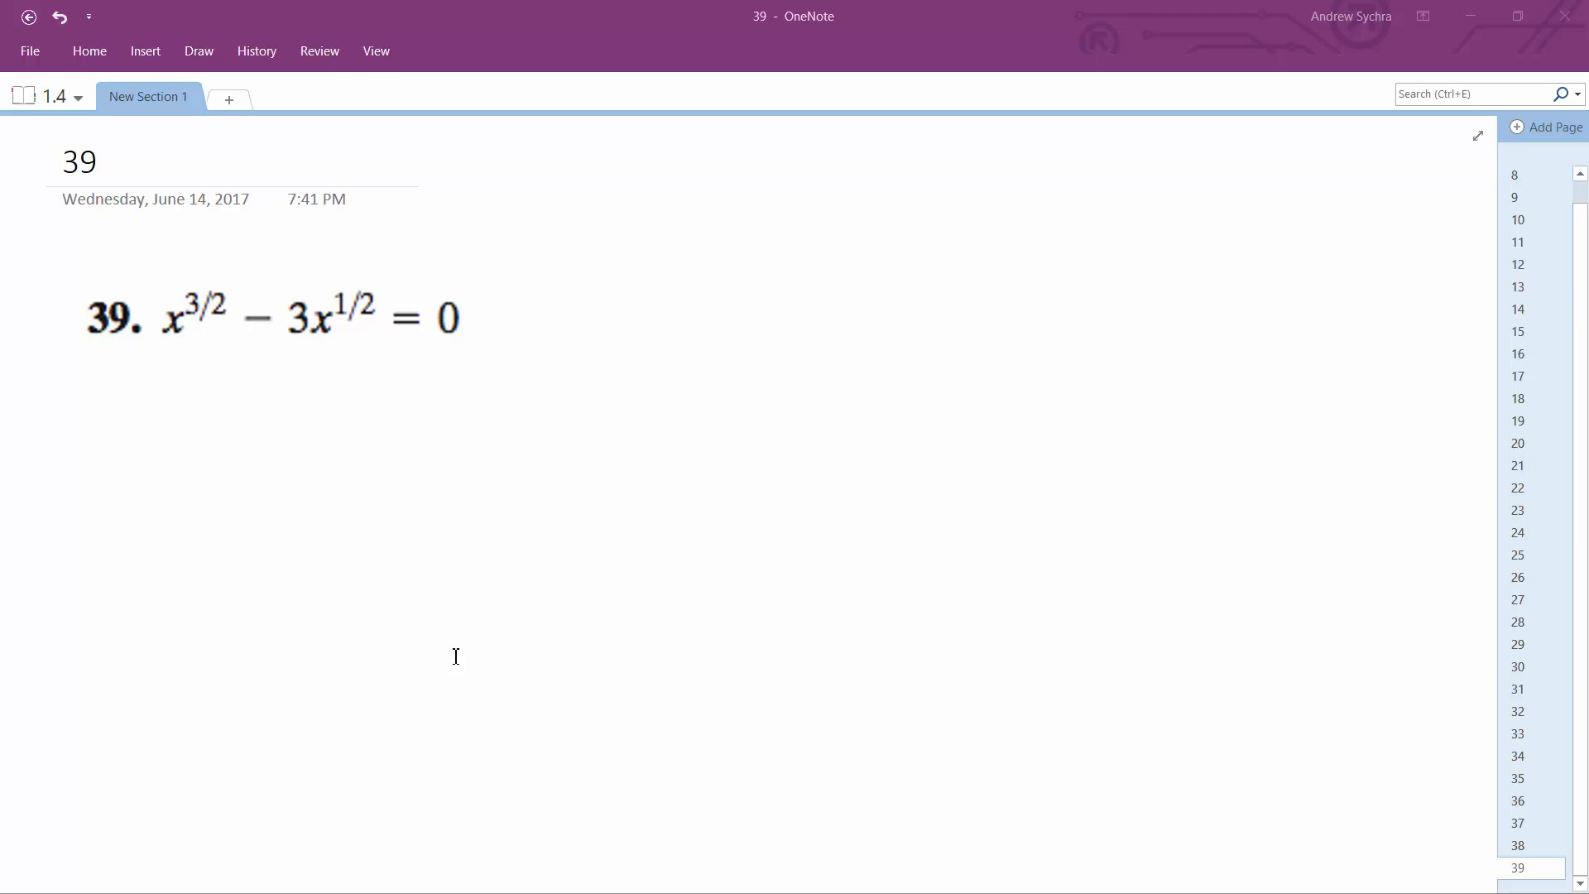
{"action": "left_click", "coordinate": [272, 317]}
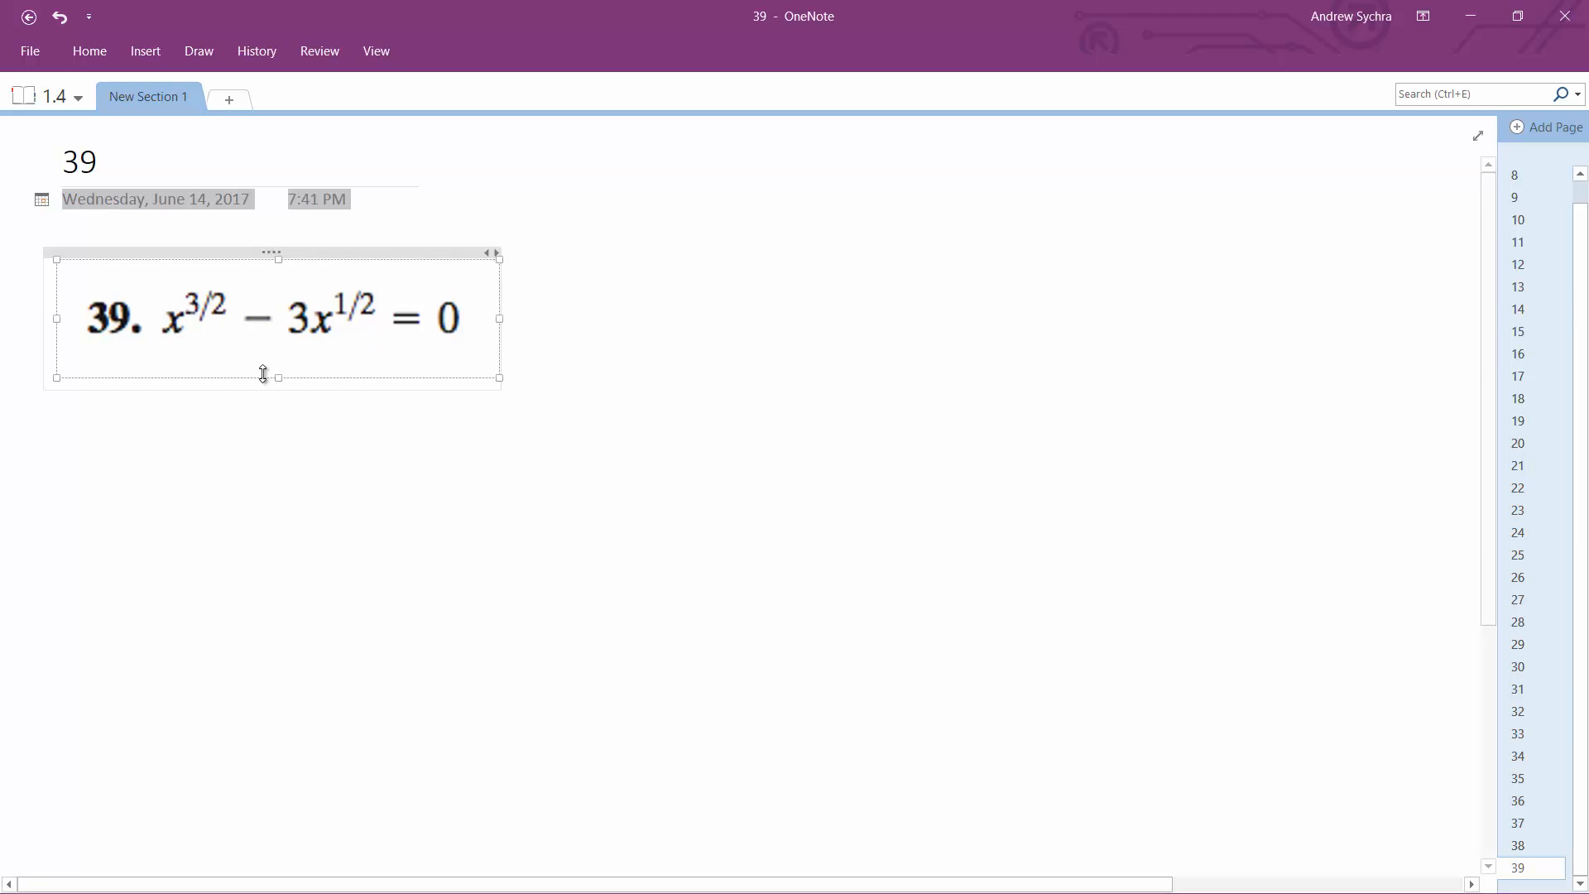